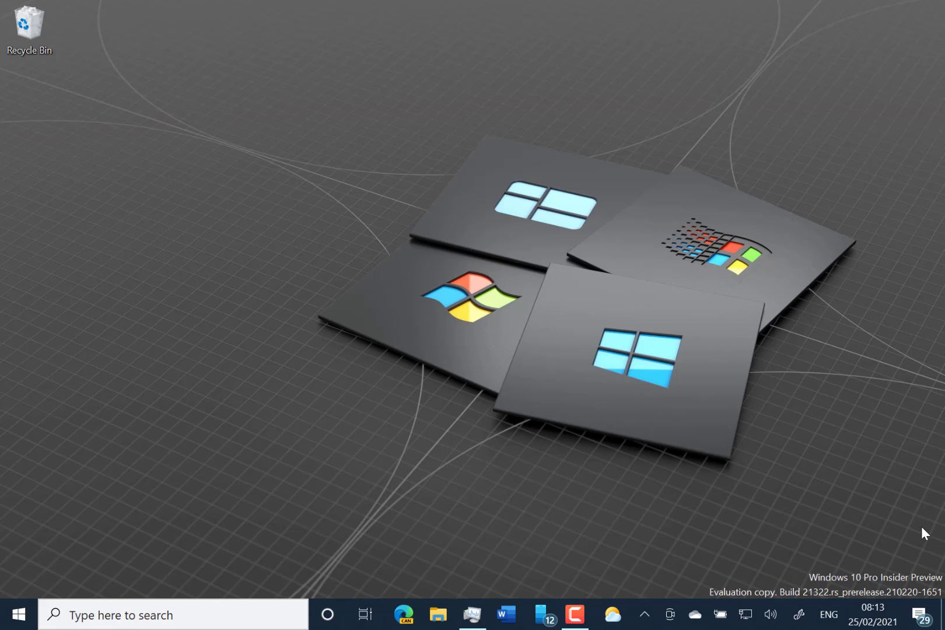
{"action": "mouse_move", "coordinate": [594, 315]}
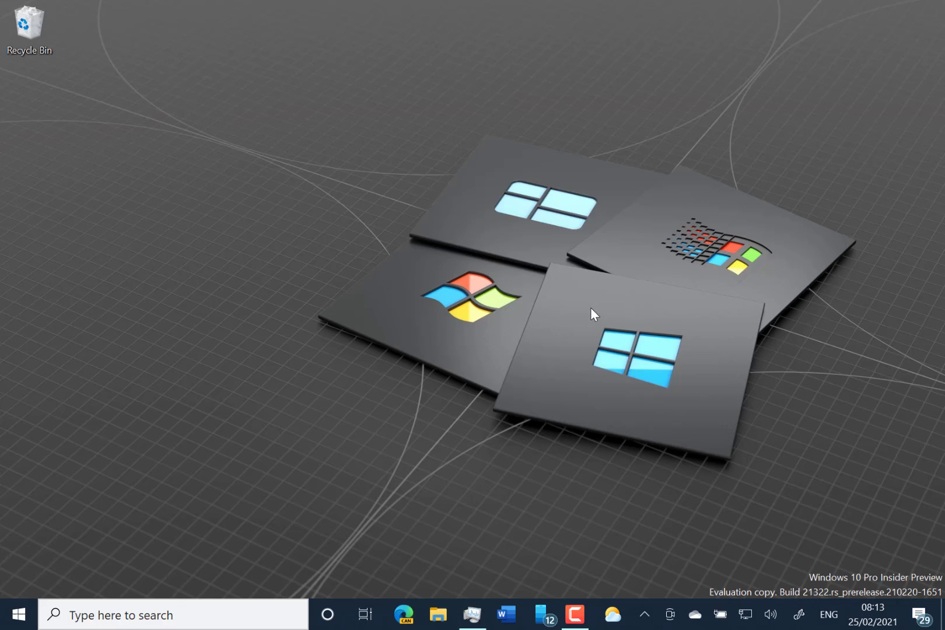
{"action": "mouse_move", "coordinate": [459, 367]}
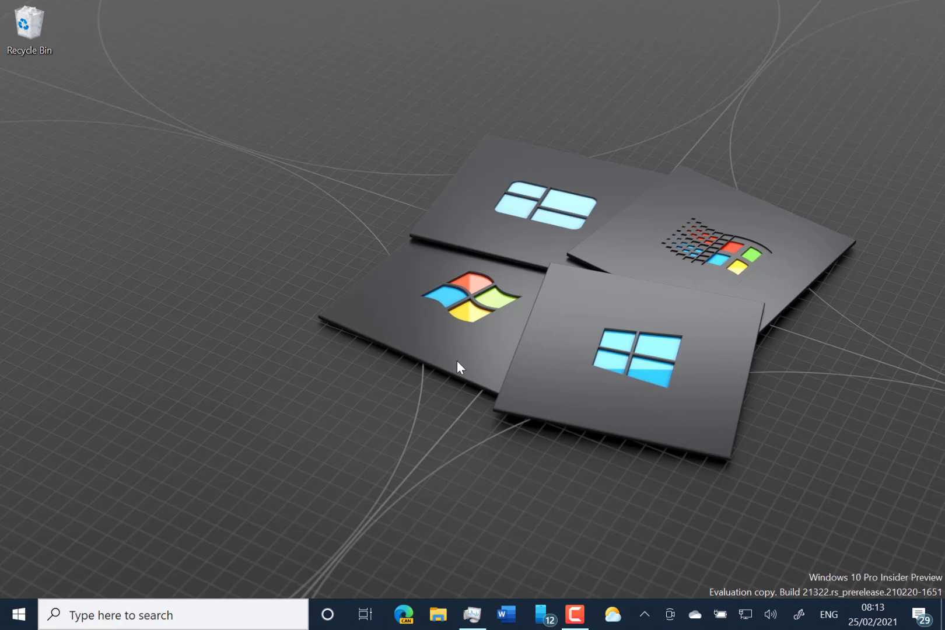
{"action": "mouse_move", "coordinate": [363, 309]}
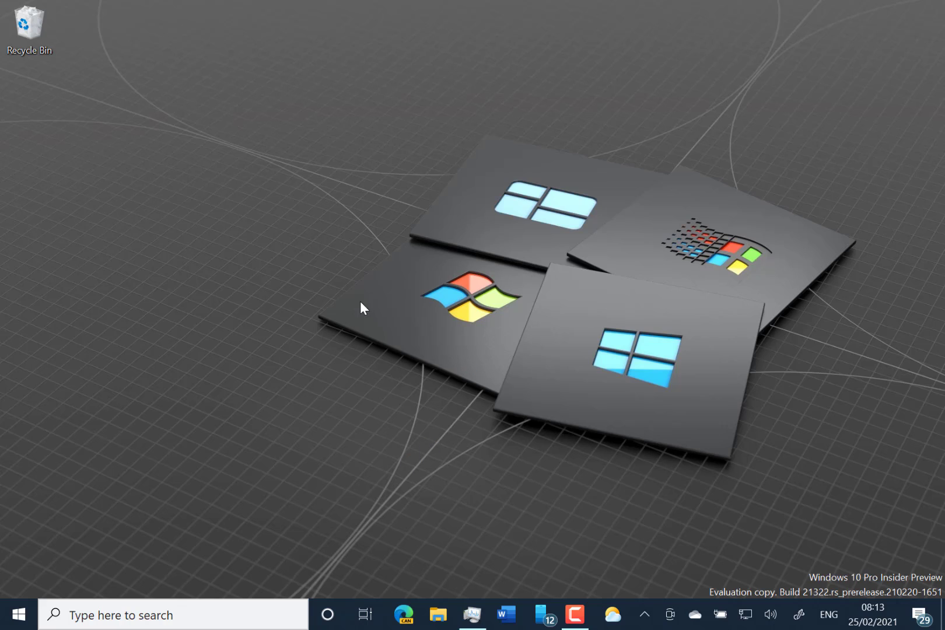
{"action": "mouse_move", "coordinate": [5, 506]}
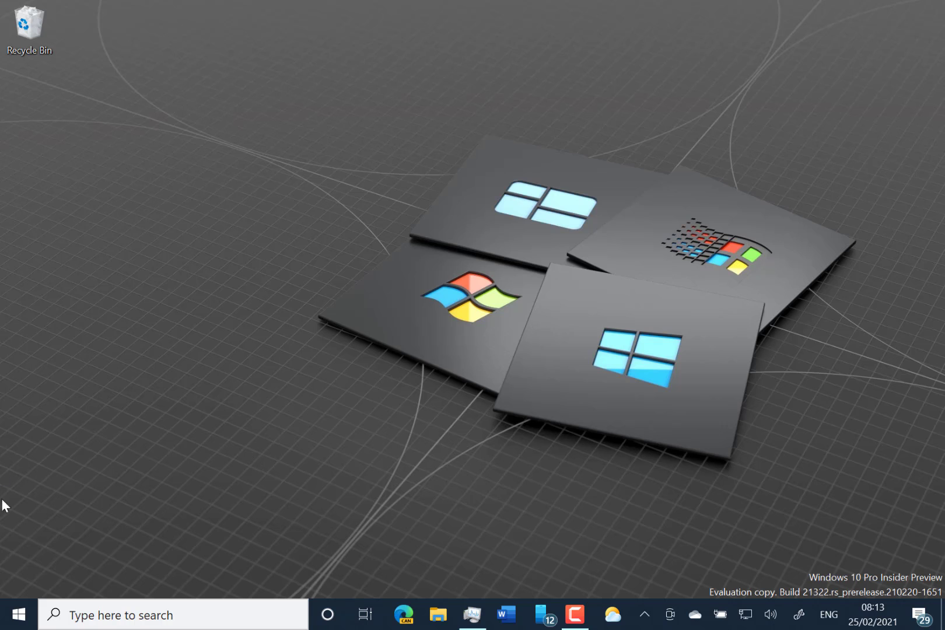
Open and close the Start menu from the taskbar
{"action": "left_click", "coordinate": [14, 614]}
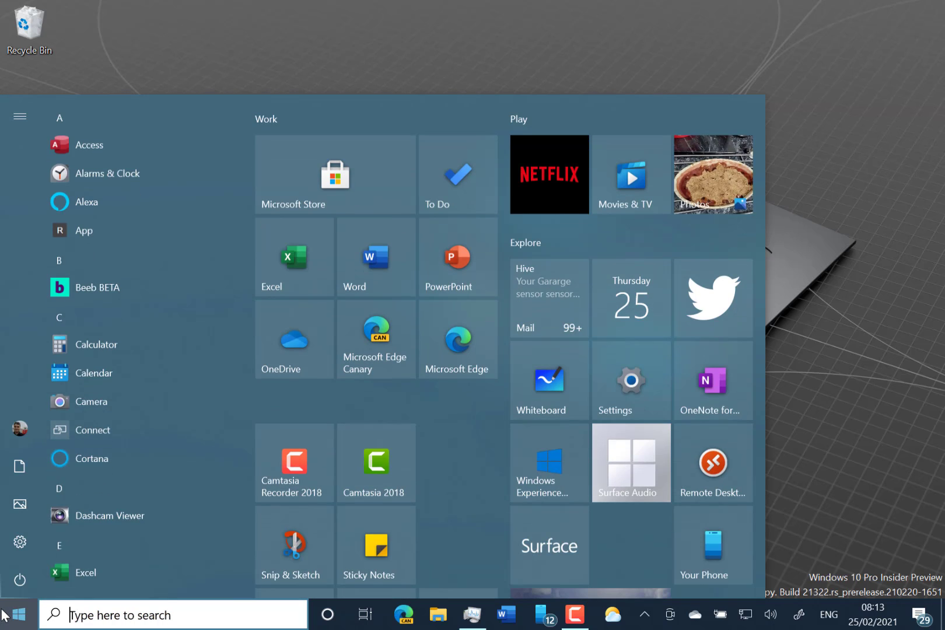
{"action": "left_click", "coordinate": [16, 615]}
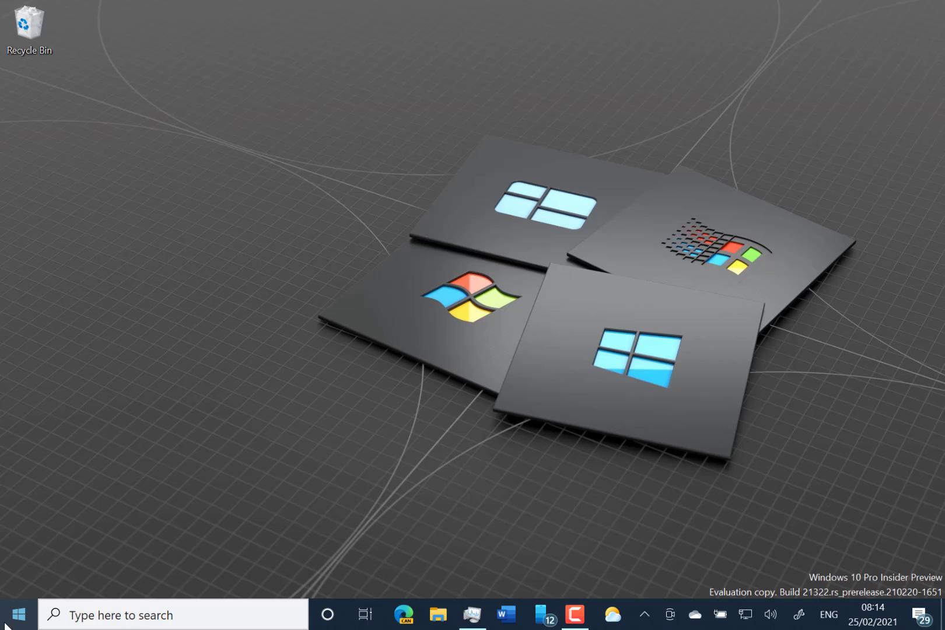
{"action": "left_click", "coordinate": [15, 614]}
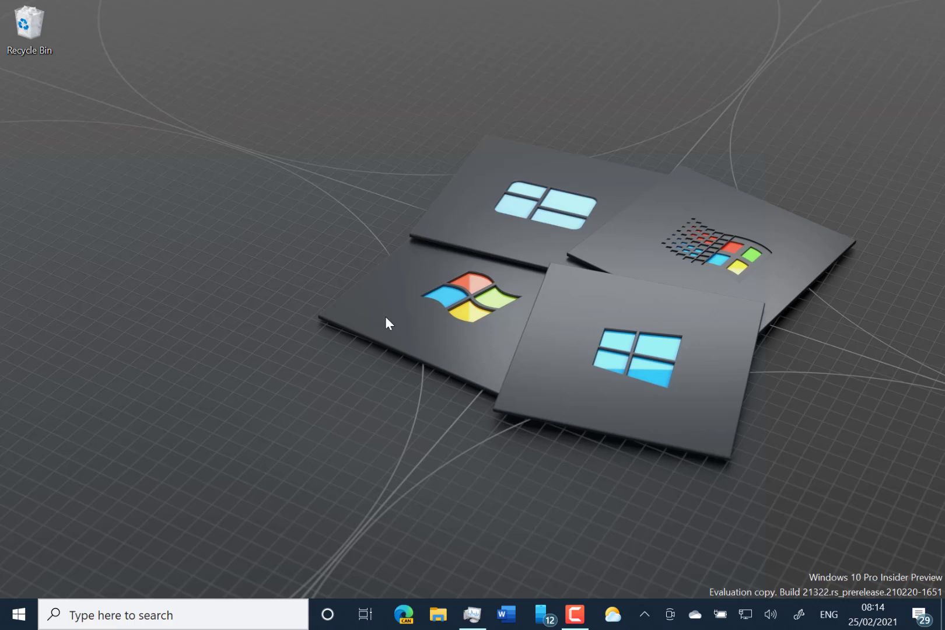
{"action": "mouse_move", "coordinate": [217, 114]}
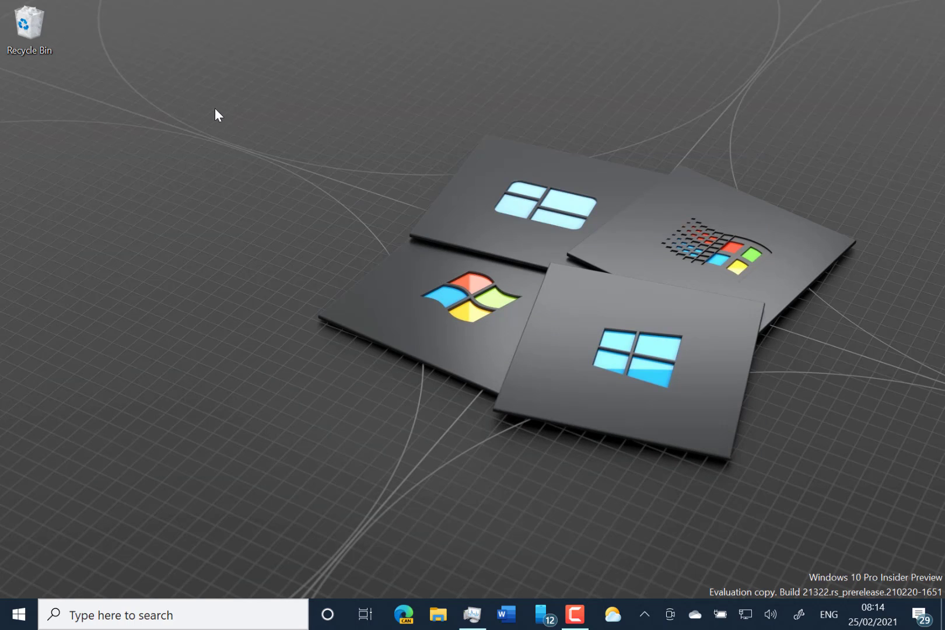
Open File Explorer on Libraries and begin entering '%user' in the address bar
{"action": "left_click", "coordinate": [437, 615]}
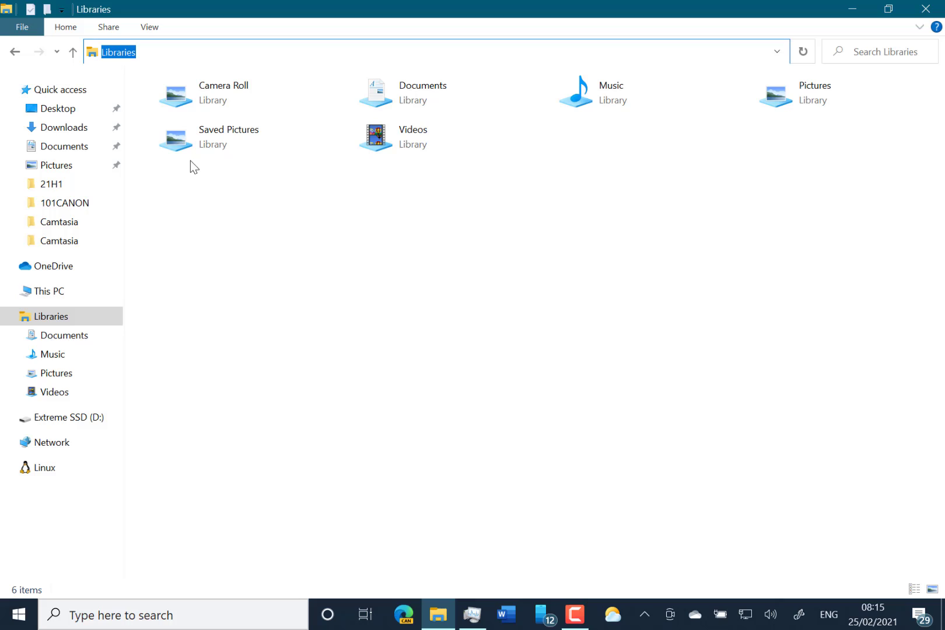
{"action": "type", "text": "%"}
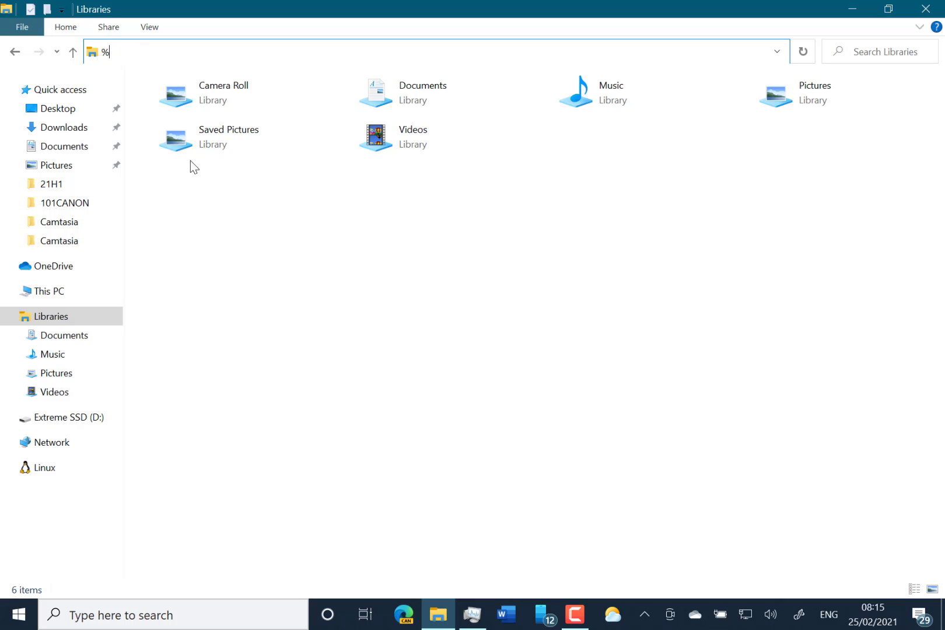
{"action": "type", "text": "user"}
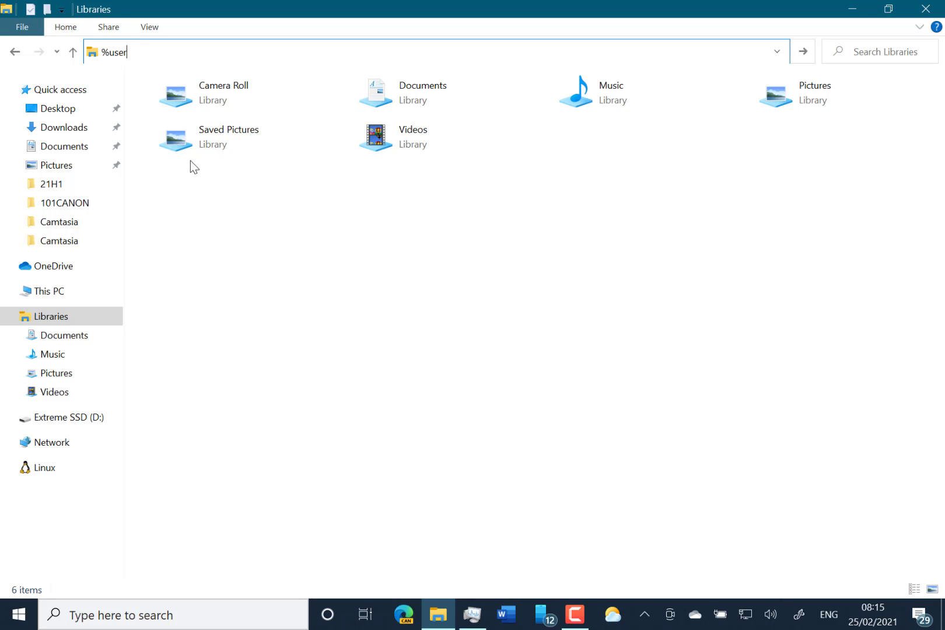
Complete '%userprofile%' in the address bar to show the profile folder's 18 items
{"action": "type", "text": "profile"}
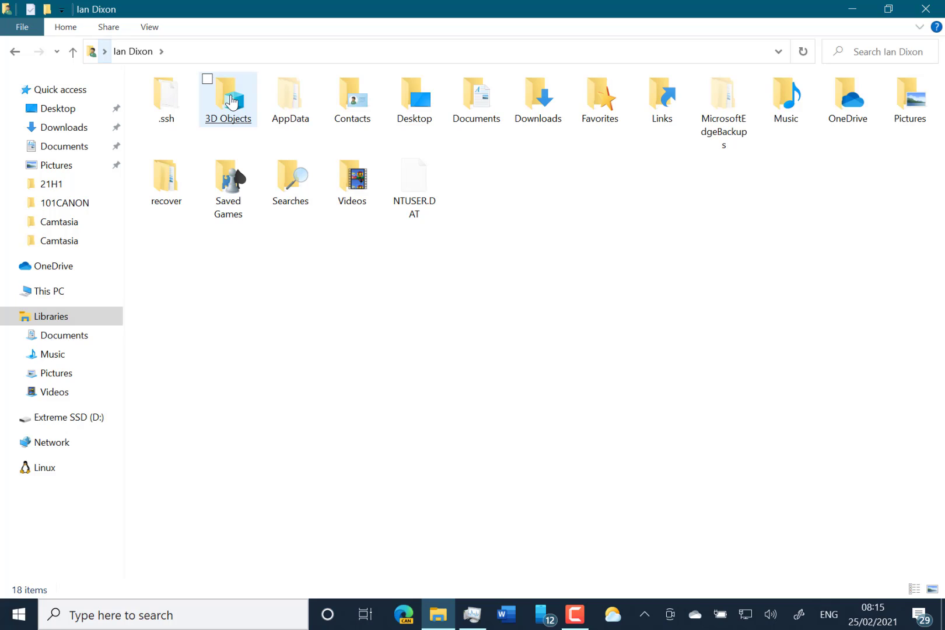
{"action": "mouse_move", "coordinate": [596, 594]}
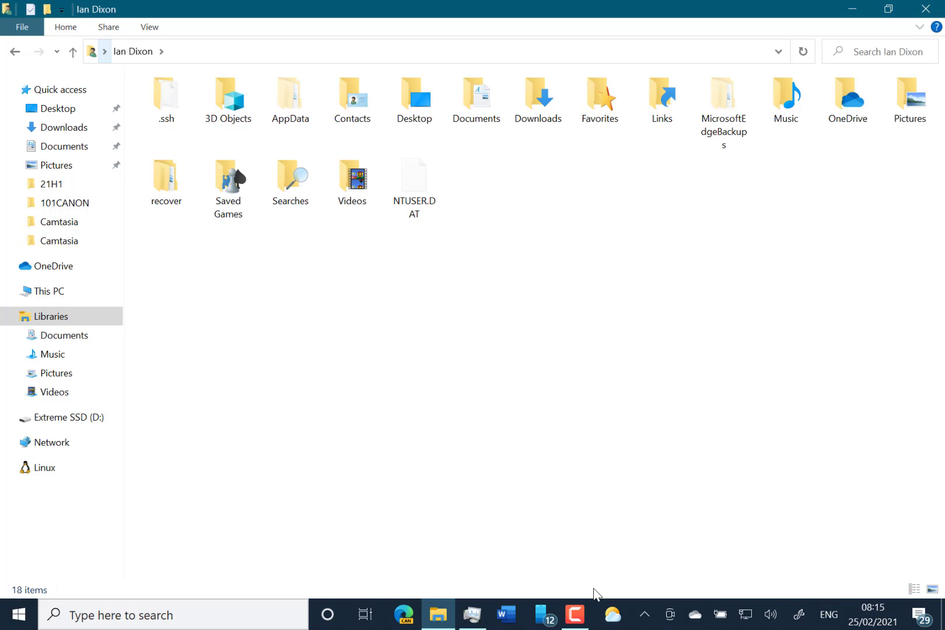
{"action": "mouse_move", "coordinate": [614, 616]}
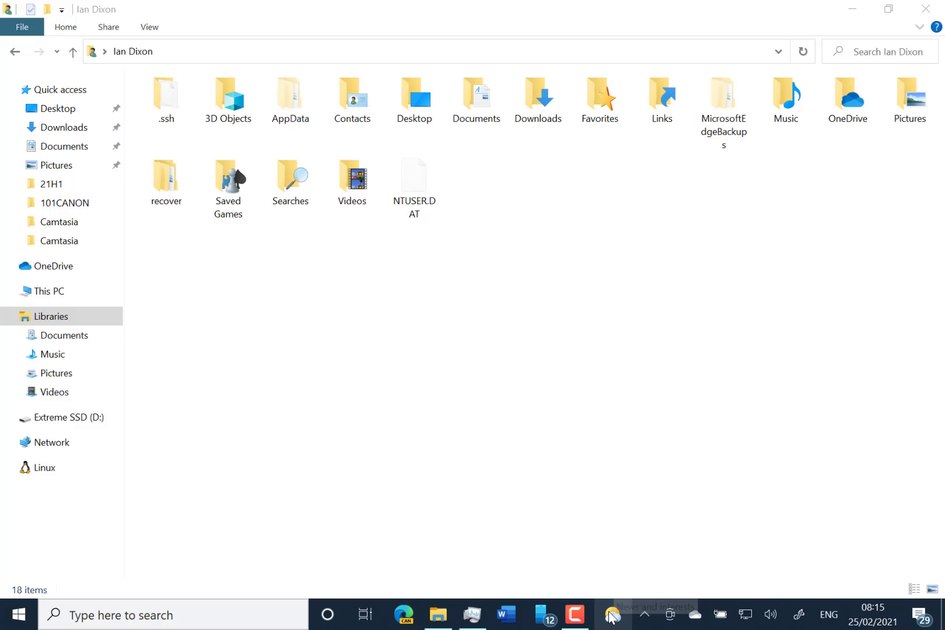
{"action": "left_click", "coordinate": [612, 615]}
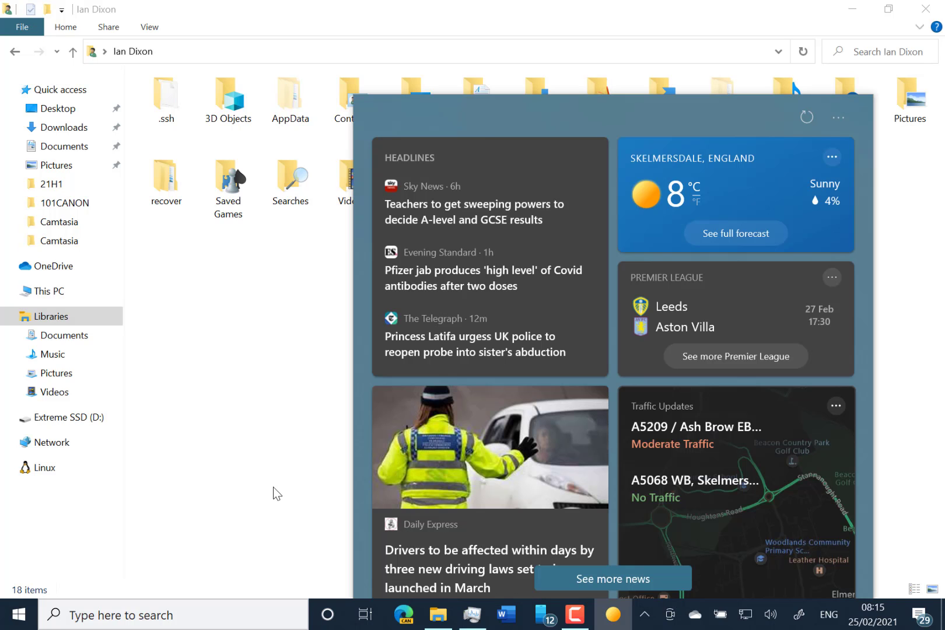
{"action": "mouse_move", "coordinate": [239, 446]}
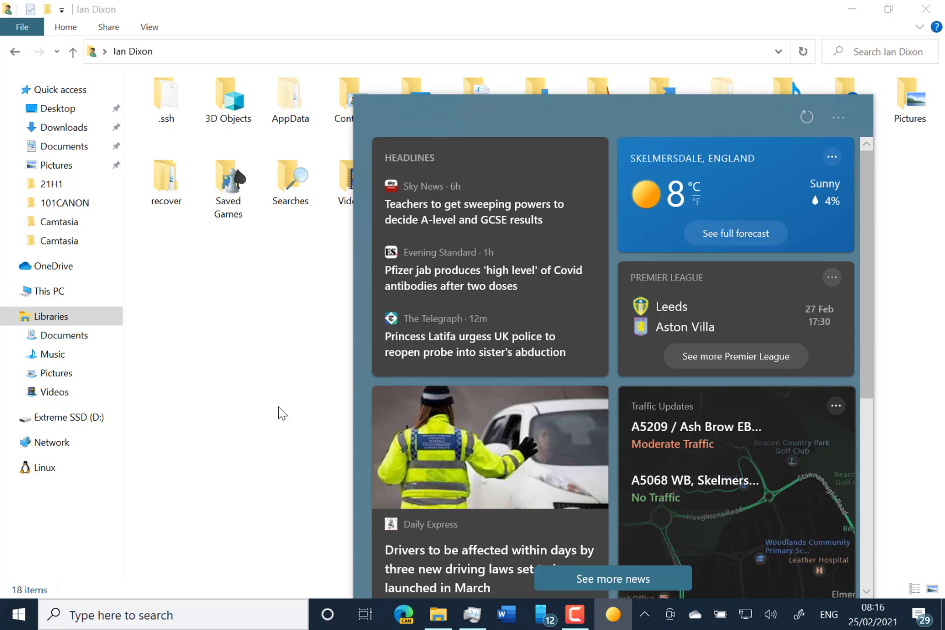
{"action": "mouse_move", "coordinate": [304, 403]}
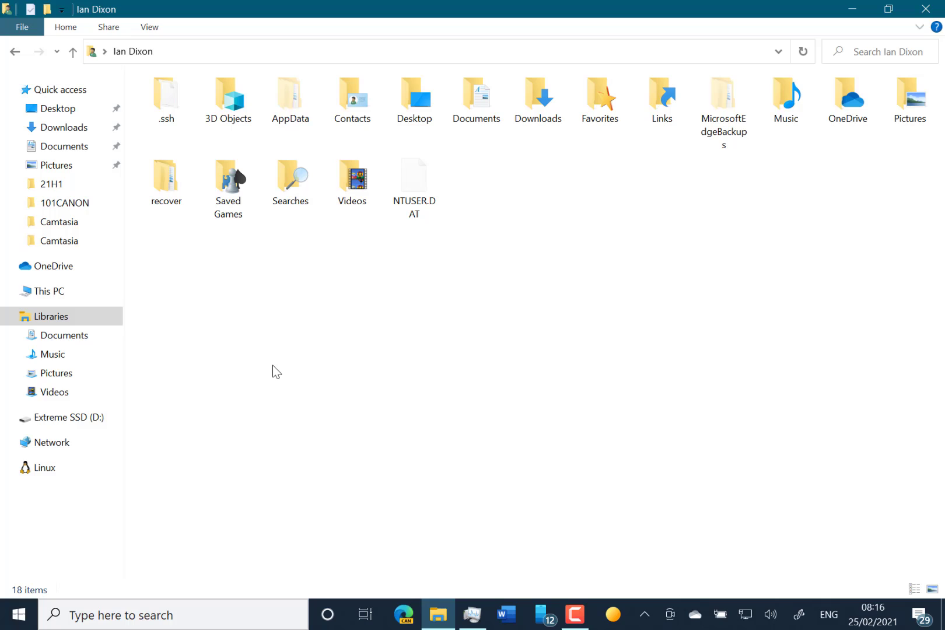
{"action": "mouse_move", "coordinate": [371, 437]}
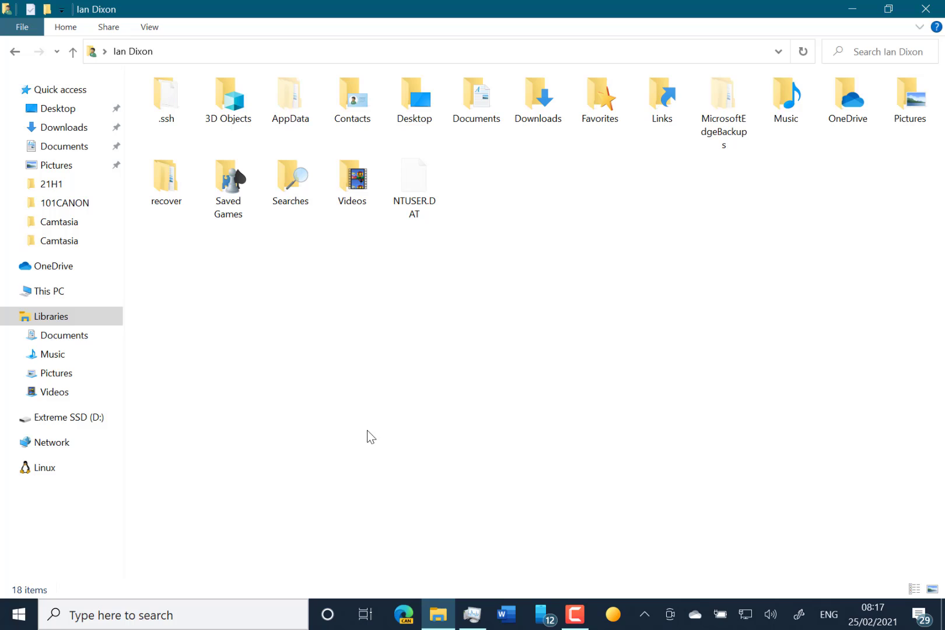
{"action": "mouse_move", "coordinate": [235, 497]}
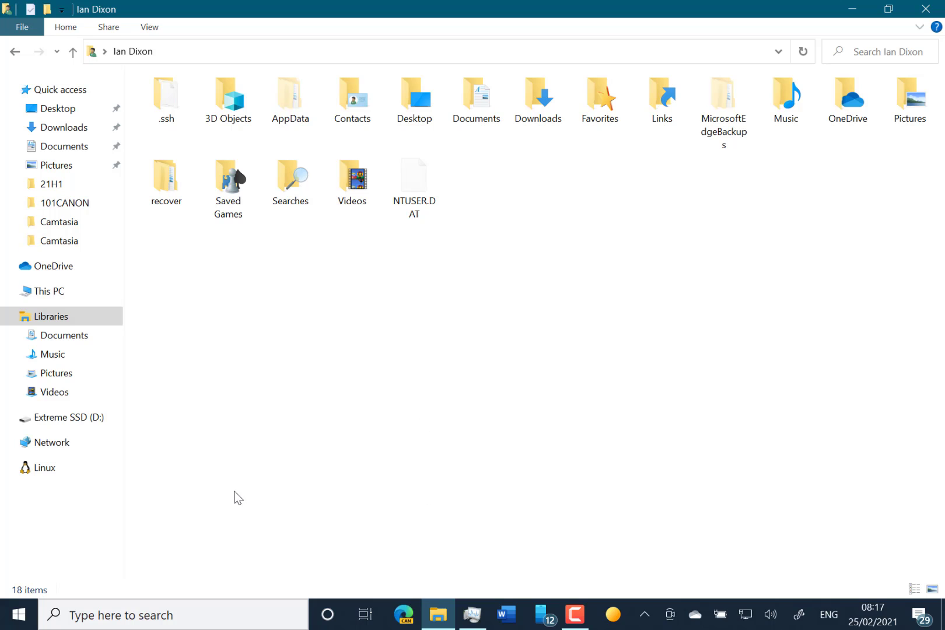
Open the 24 February 2021 screenshot of build 21322 downloading at 85% in Photos
{"action": "left_click", "coordinate": [18, 615]}
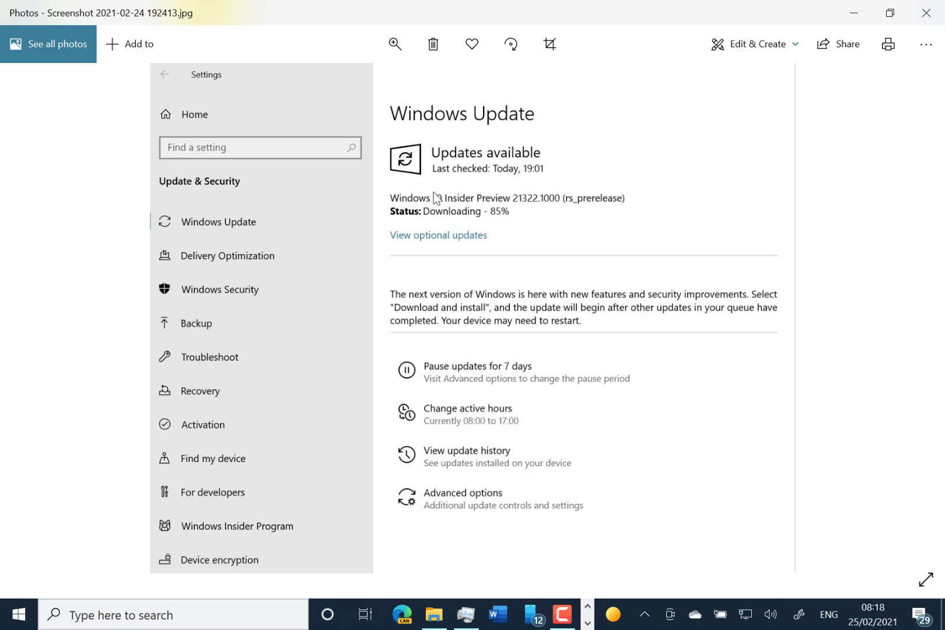
{"action": "mouse_move", "coordinate": [449, 224]}
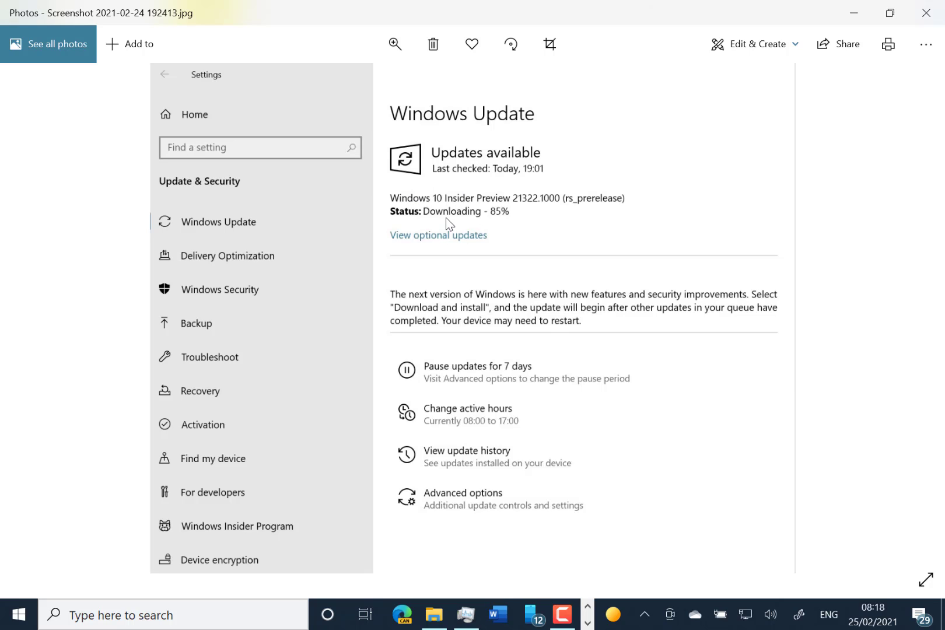
{"action": "mouse_move", "coordinate": [440, 303]}
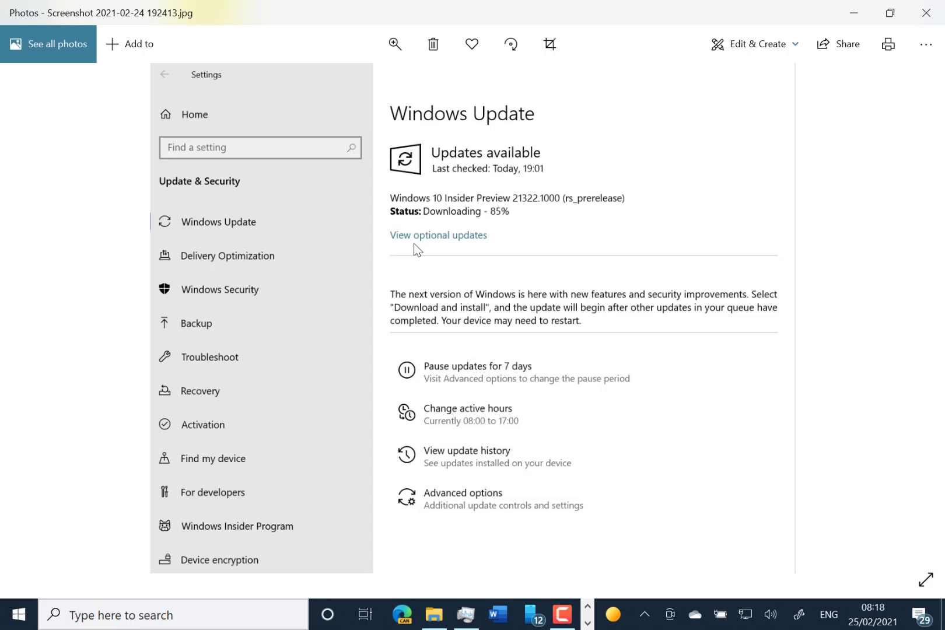
{"action": "mouse_move", "coordinate": [418, 290]}
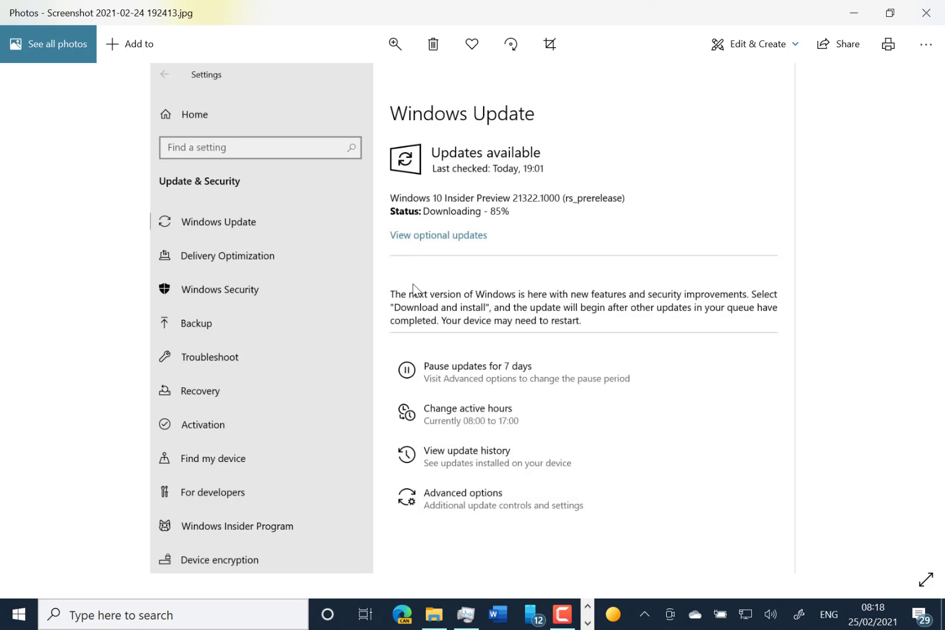
{"action": "mouse_move", "coordinate": [423, 271]}
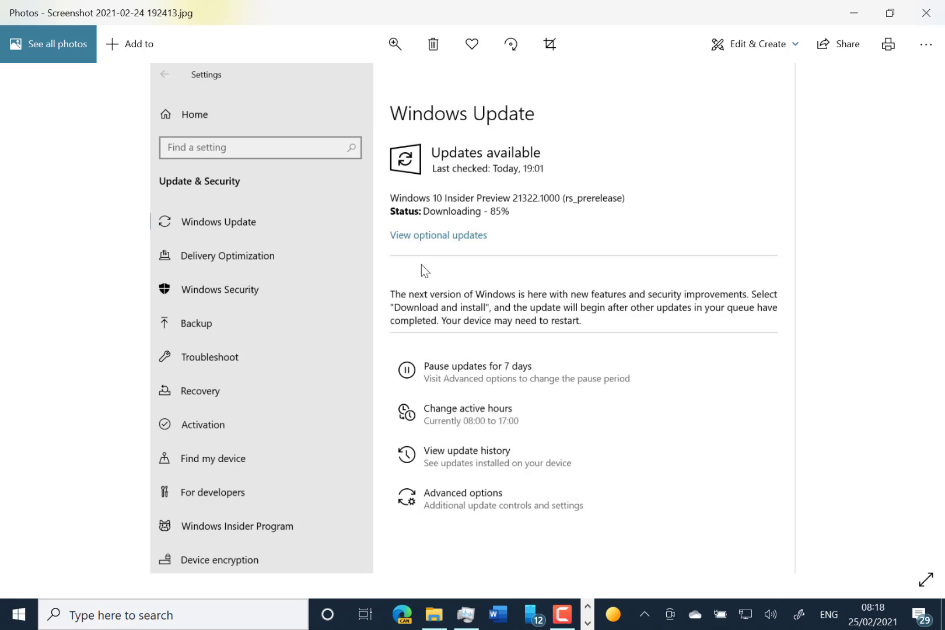